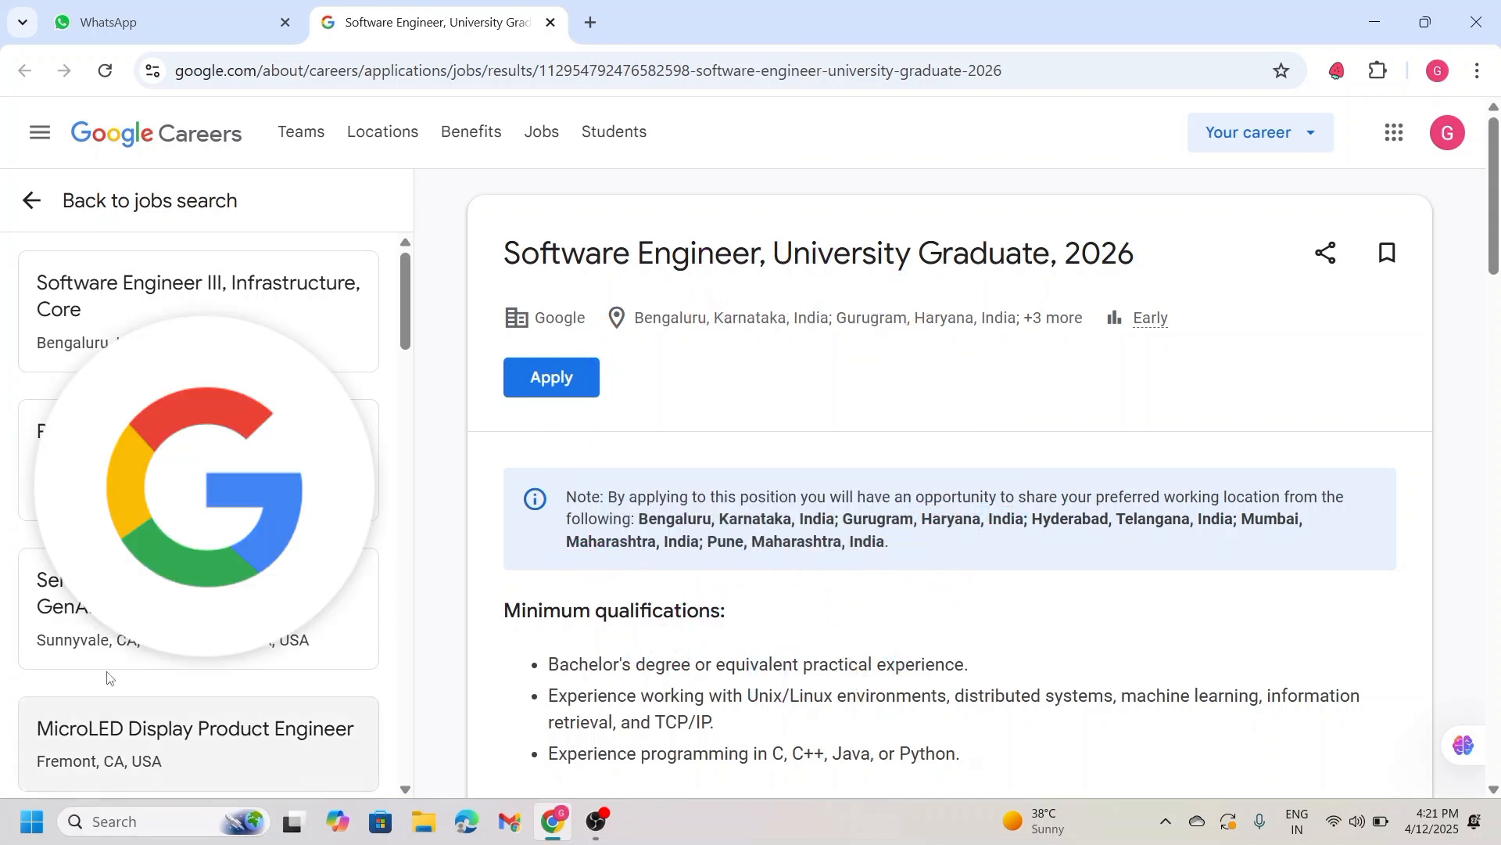
# Select the Minimum qualifications heading and its three bullets, then scroll toward Preferred qualifications
pyautogui.doubleClick(526, 253)
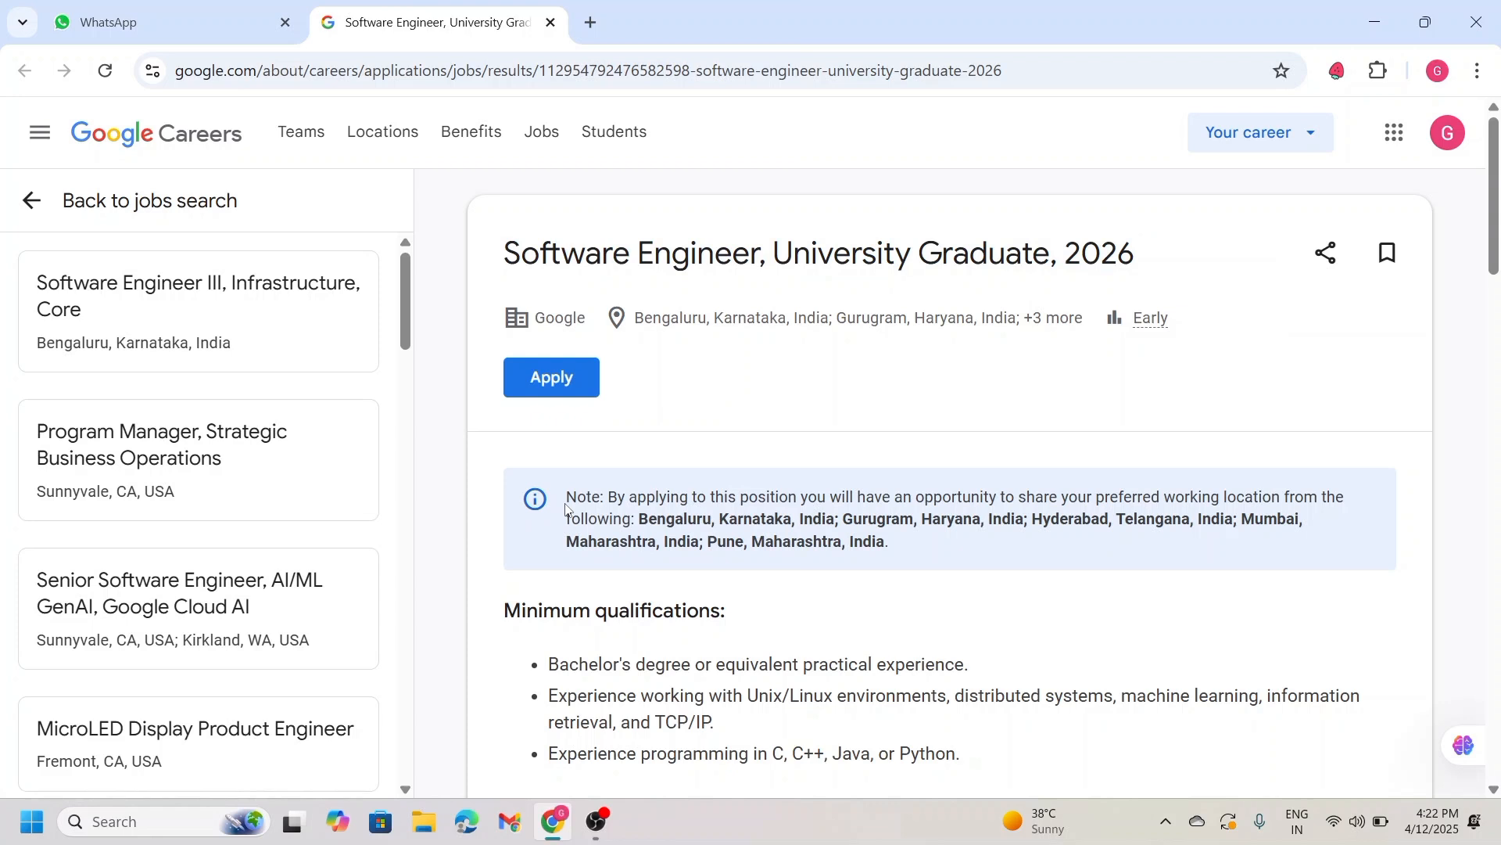
pyautogui.moveTo(565, 496); pyautogui.dragTo(677, 541)
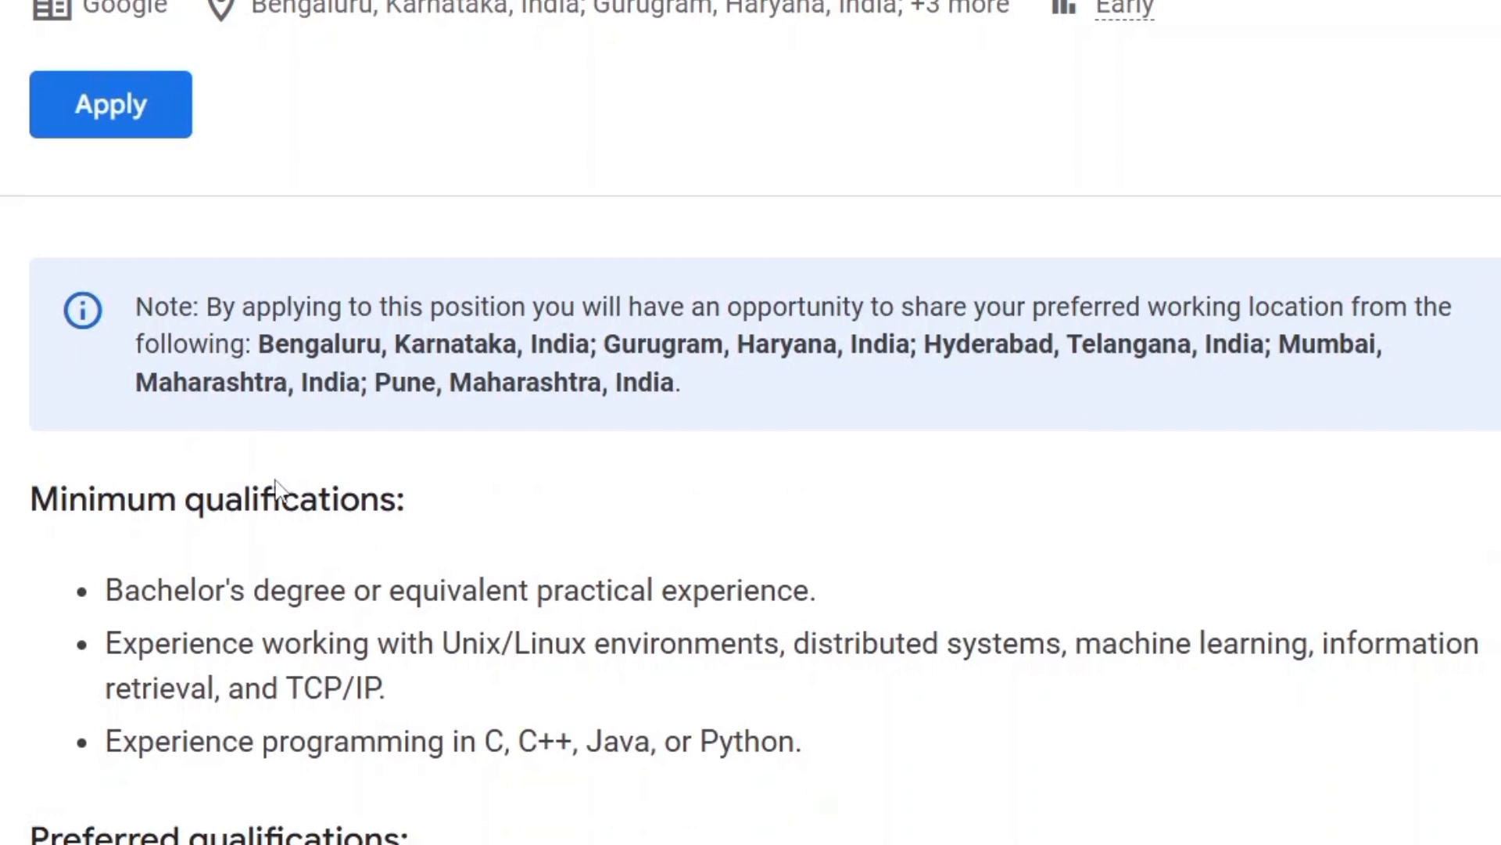
pyautogui.scroll(-3)
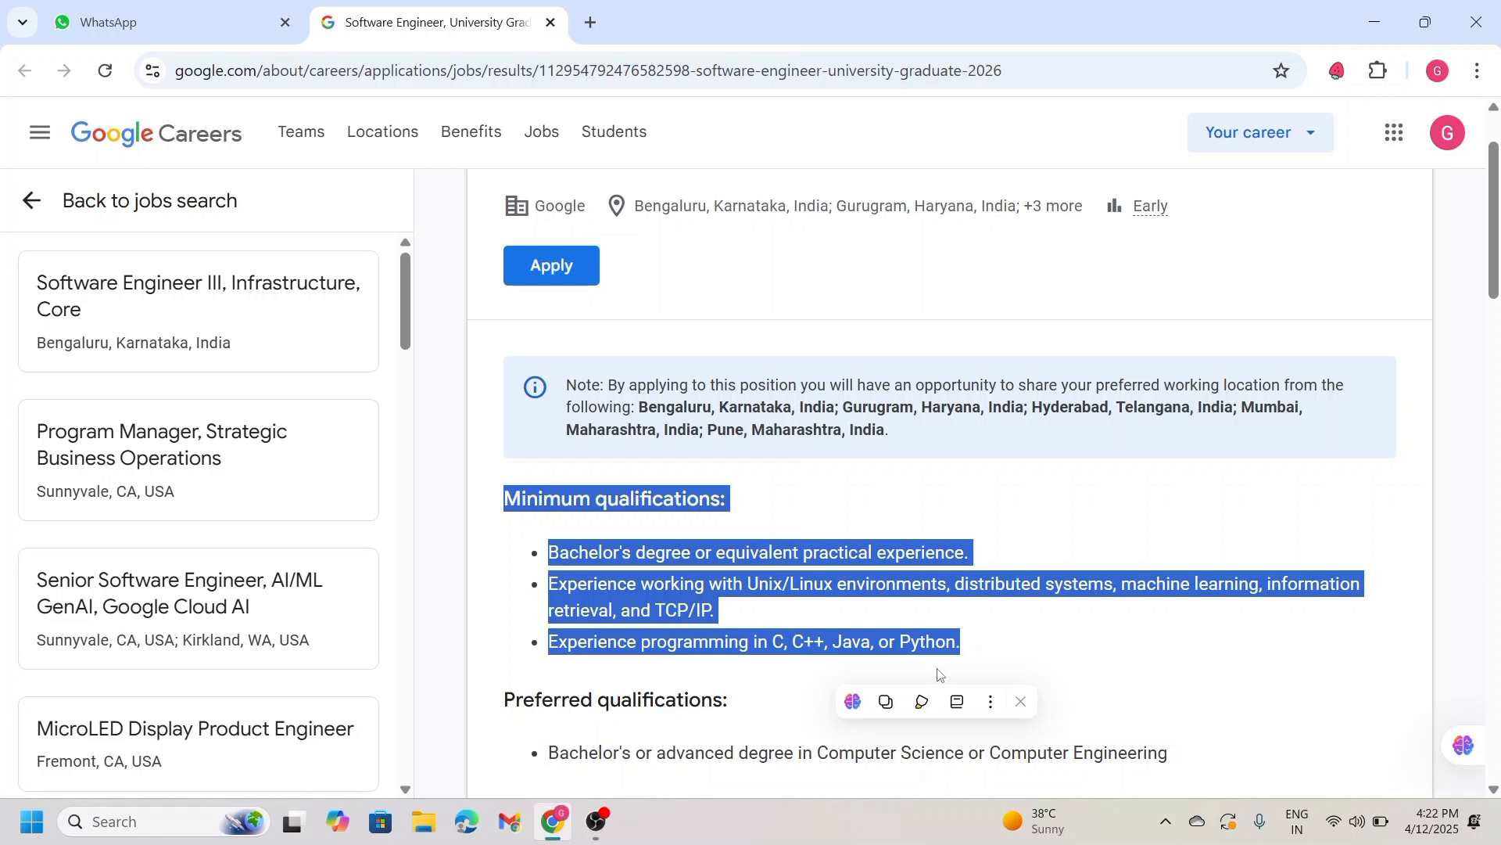
# Scroll down past the Preferred qualifications Computer Science degree bullet toward About the job
pyautogui.scroll(-3)
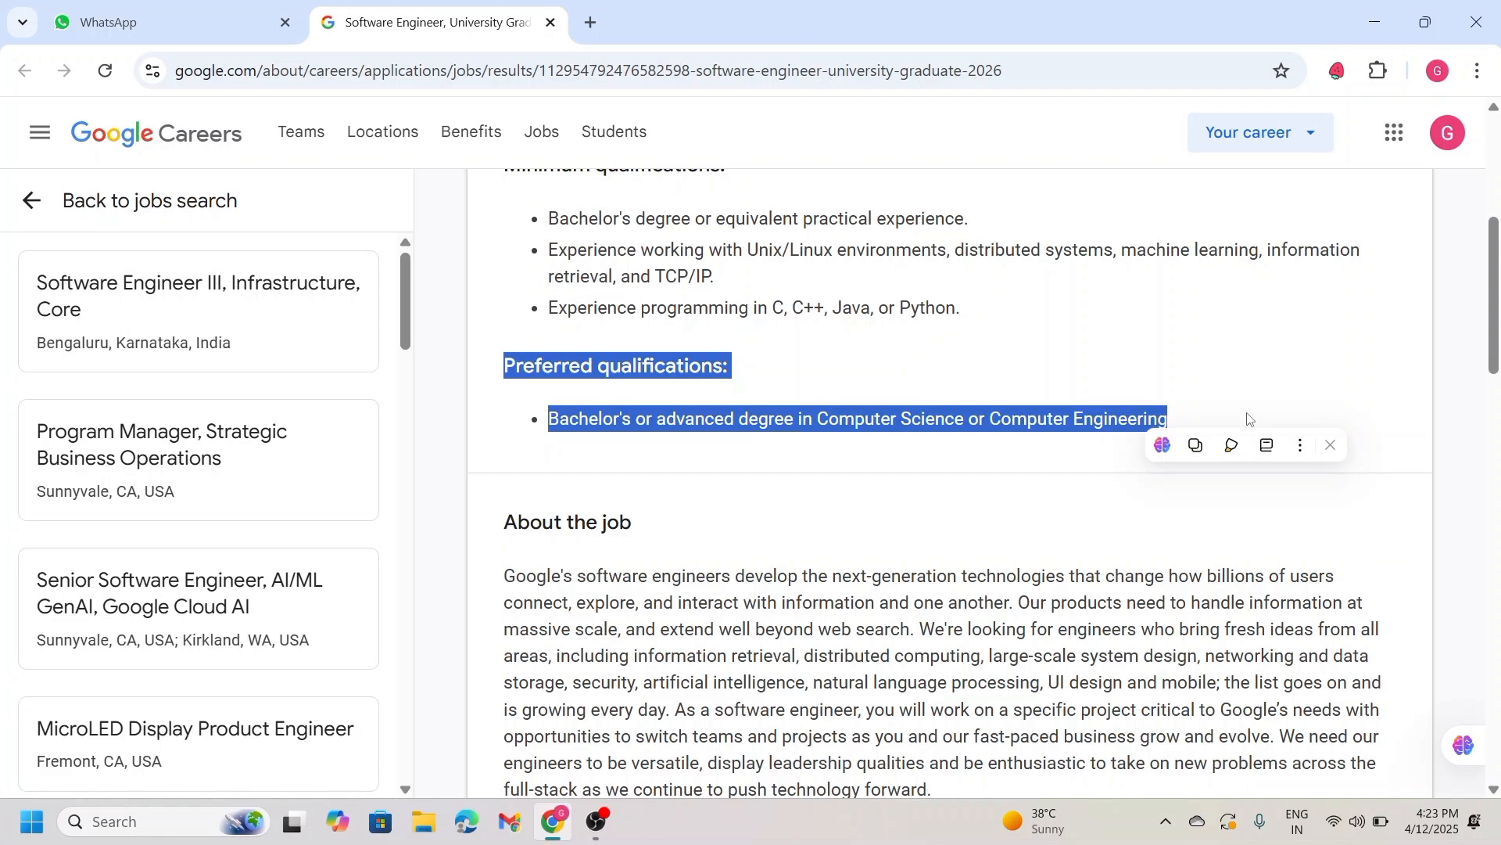
# Scroll down through the About the job section to the Google engineering-company paragraph
pyautogui.scroll(-3)
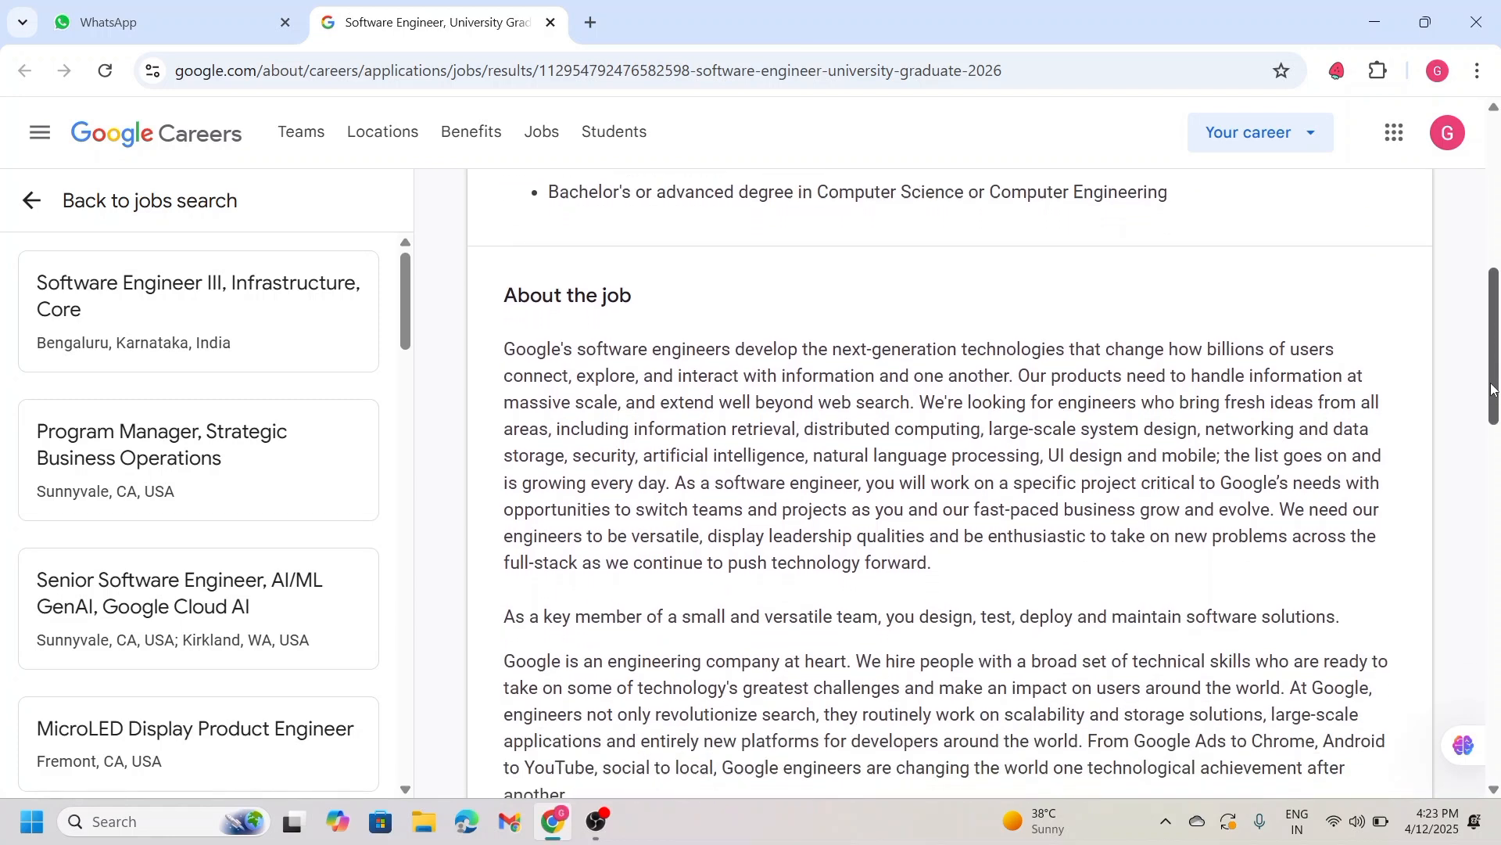
pyautogui.scroll(-3)
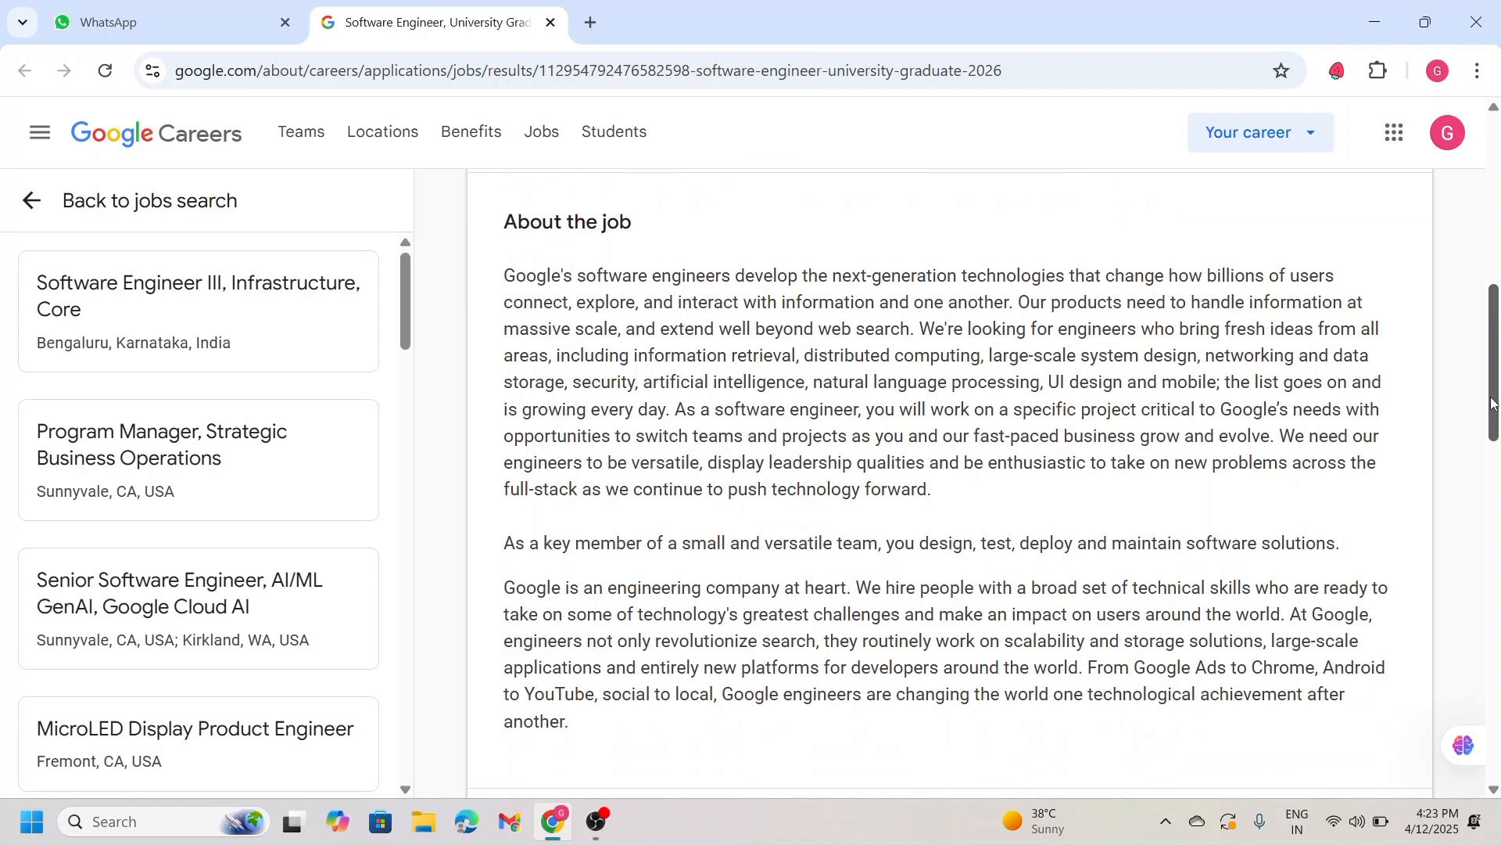
pyautogui.scroll(-3)
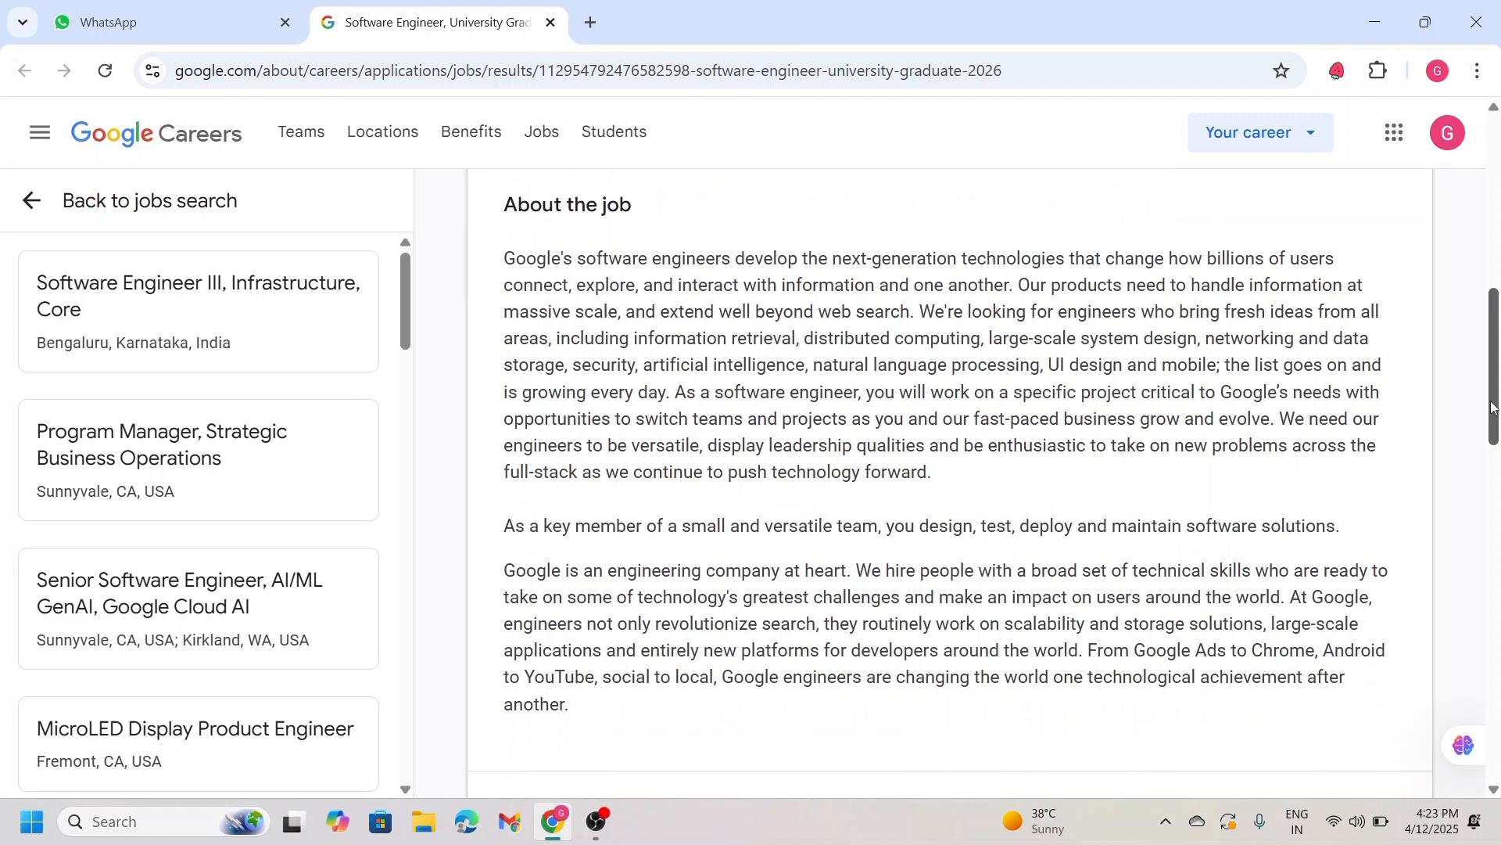